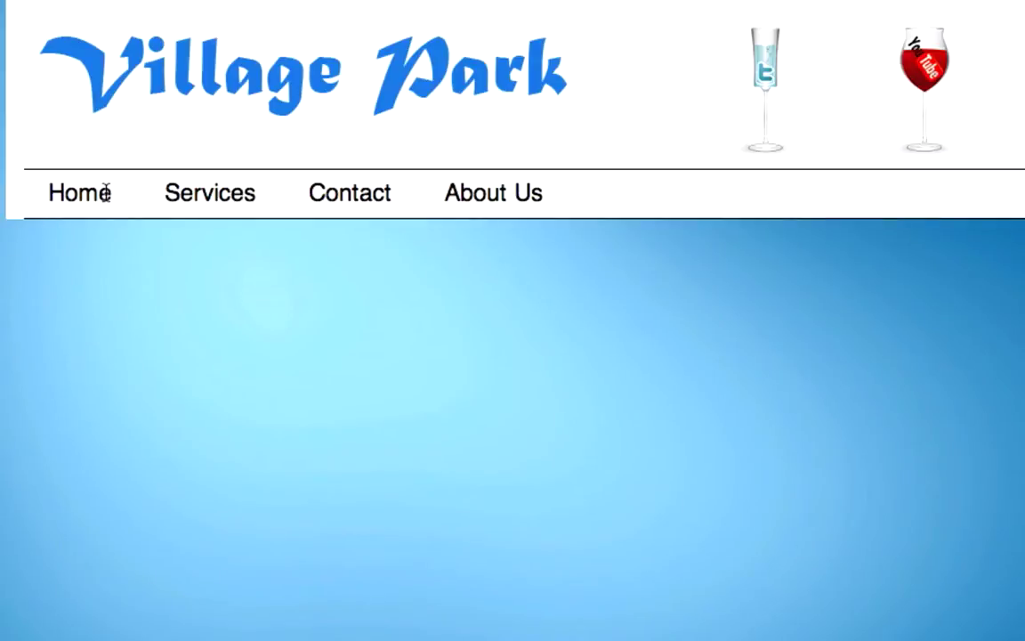
pyautogui.moveTo(208, 197)
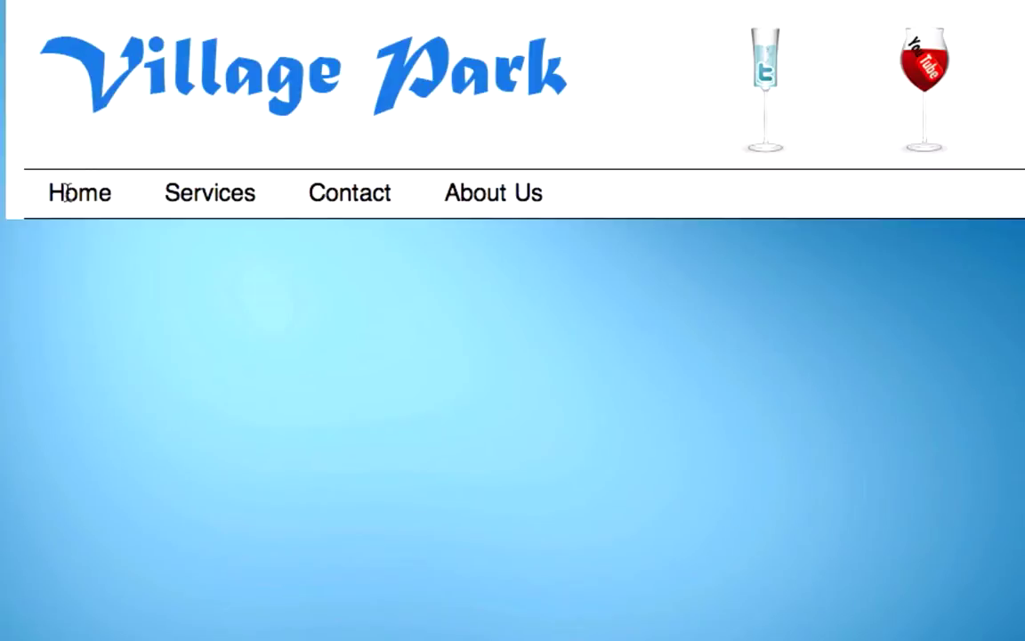
pyautogui.moveTo(190, 192)
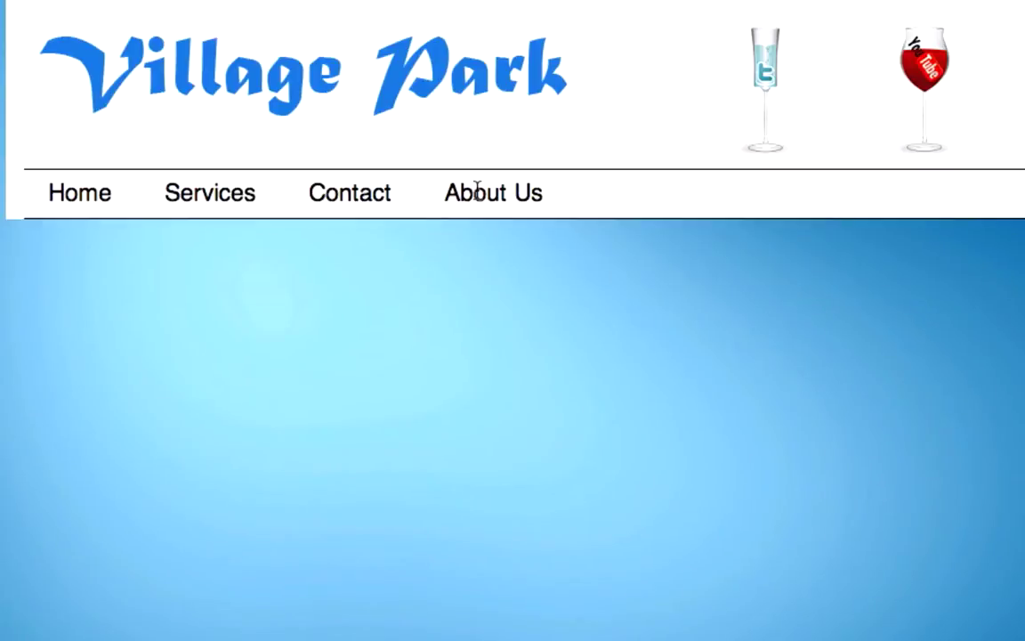
pyautogui.moveTo(164, 207)
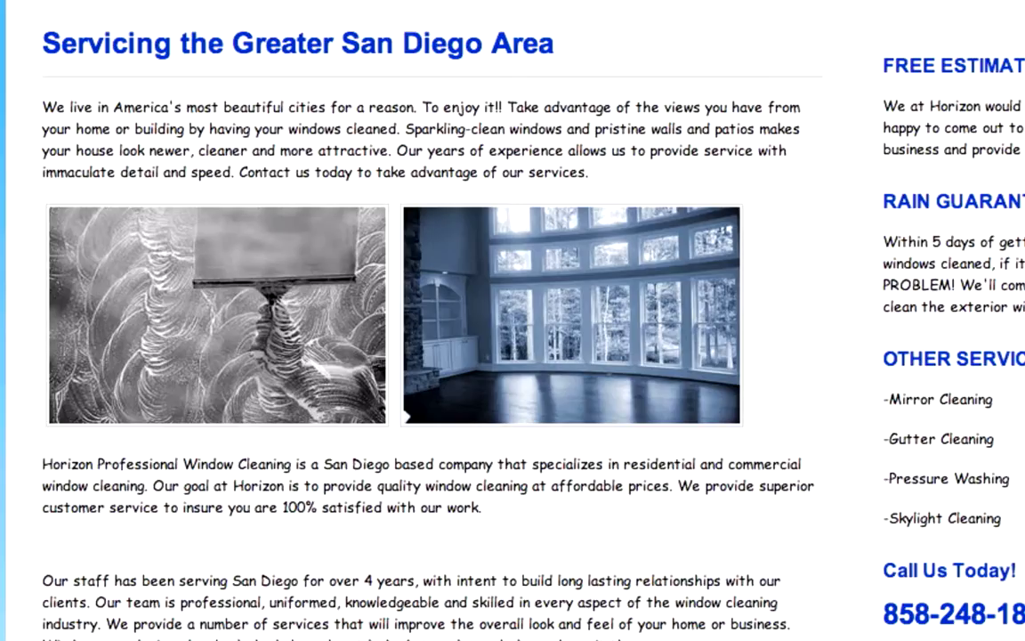
pyautogui.scroll(3)
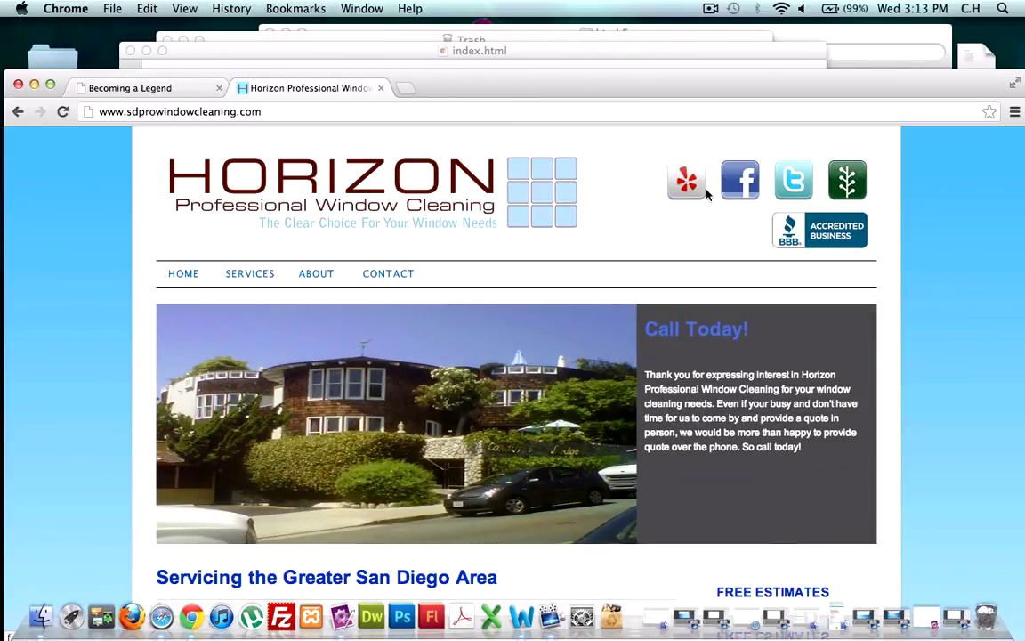
pyautogui.moveTo(488, 435)
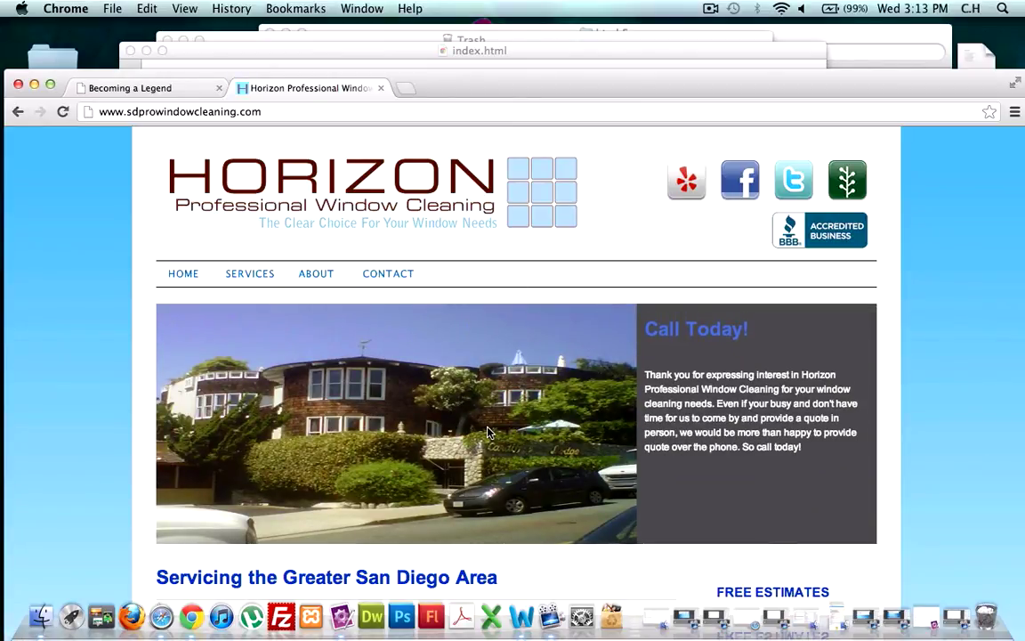
pyautogui.moveTo(283, 383)
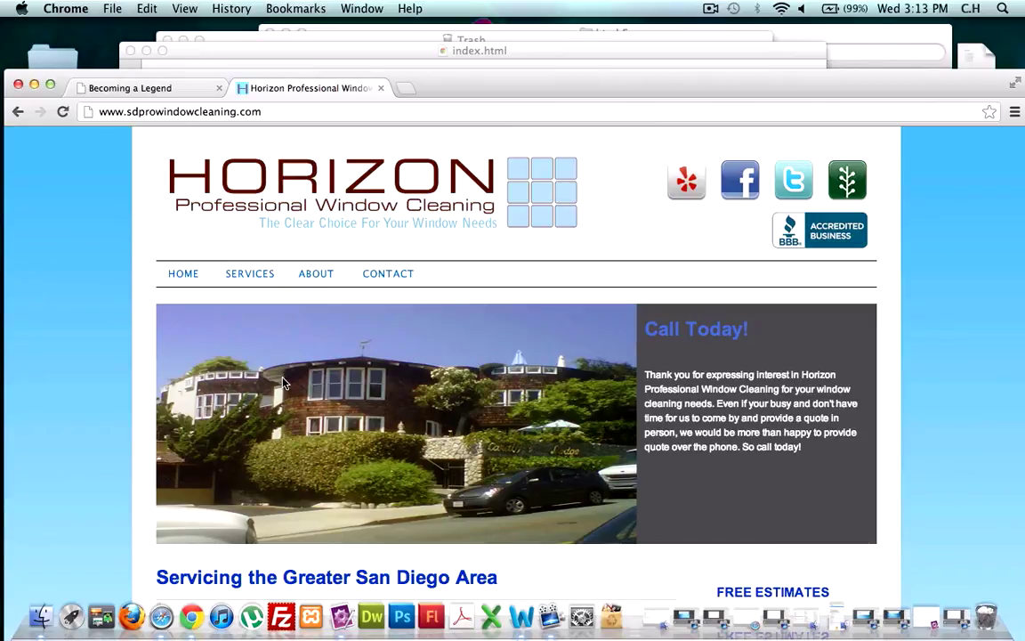
pyautogui.moveTo(374, 372)
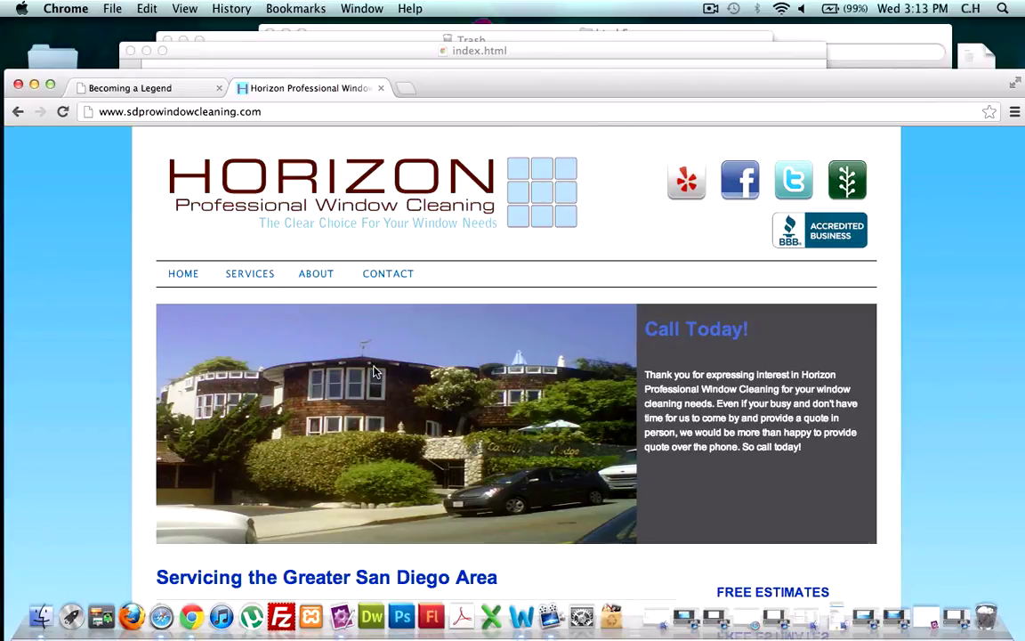
pyautogui.scroll(-3)
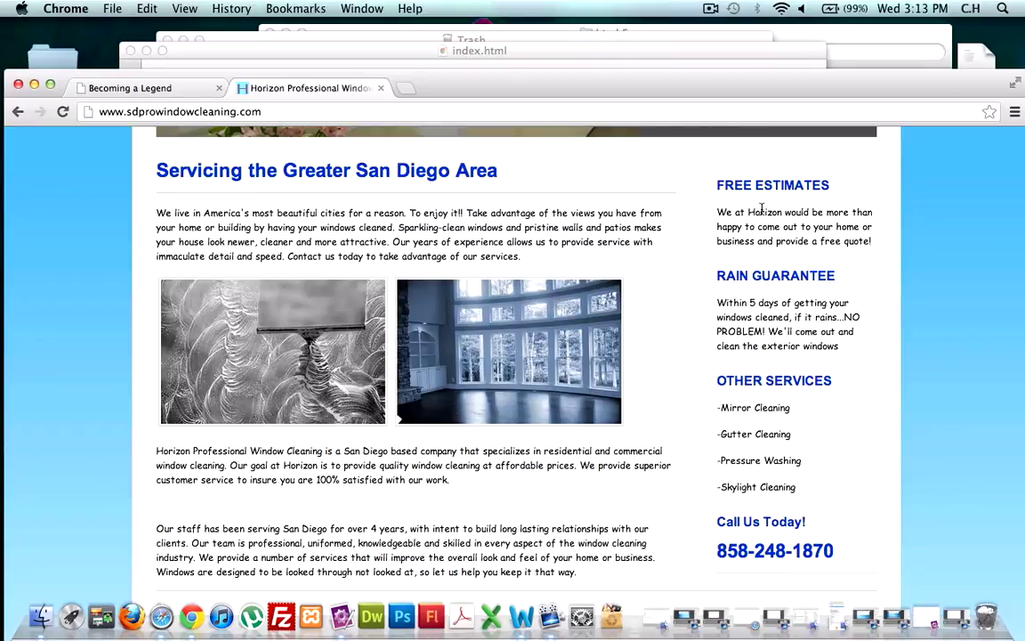
pyautogui.moveTo(772, 263)
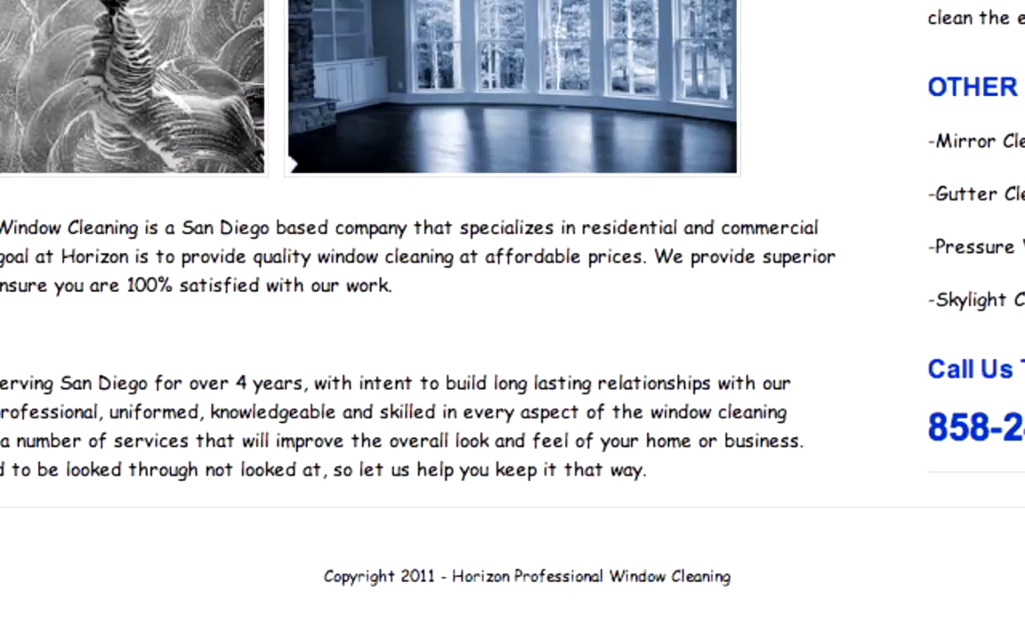
# Scroll the Horizon page to point out the sidebar before switching to index.html in the editor
pyautogui.scroll(3)
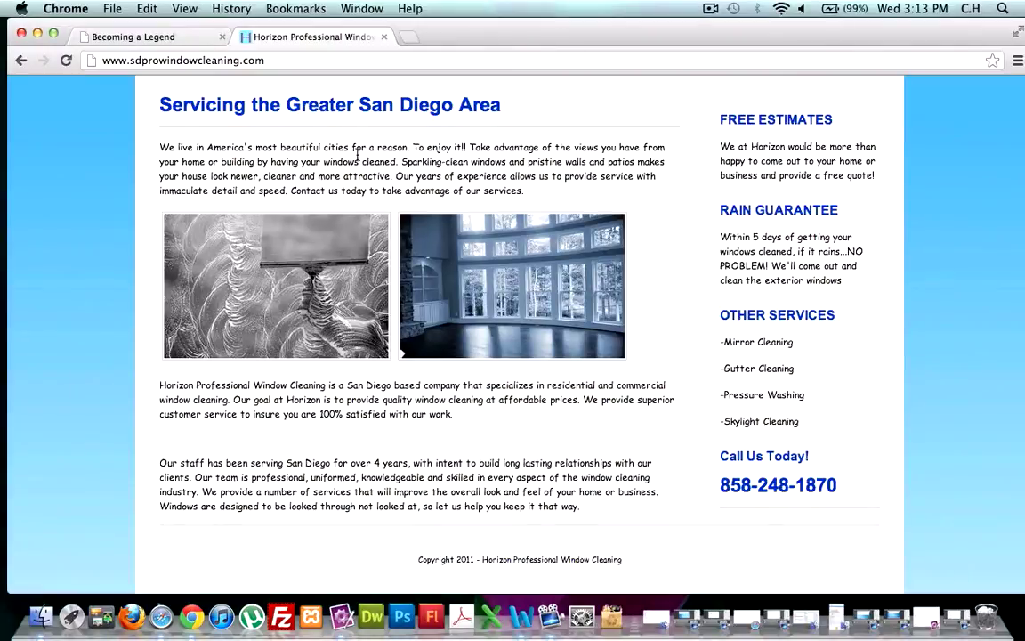
pyautogui.moveTo(194, 153)
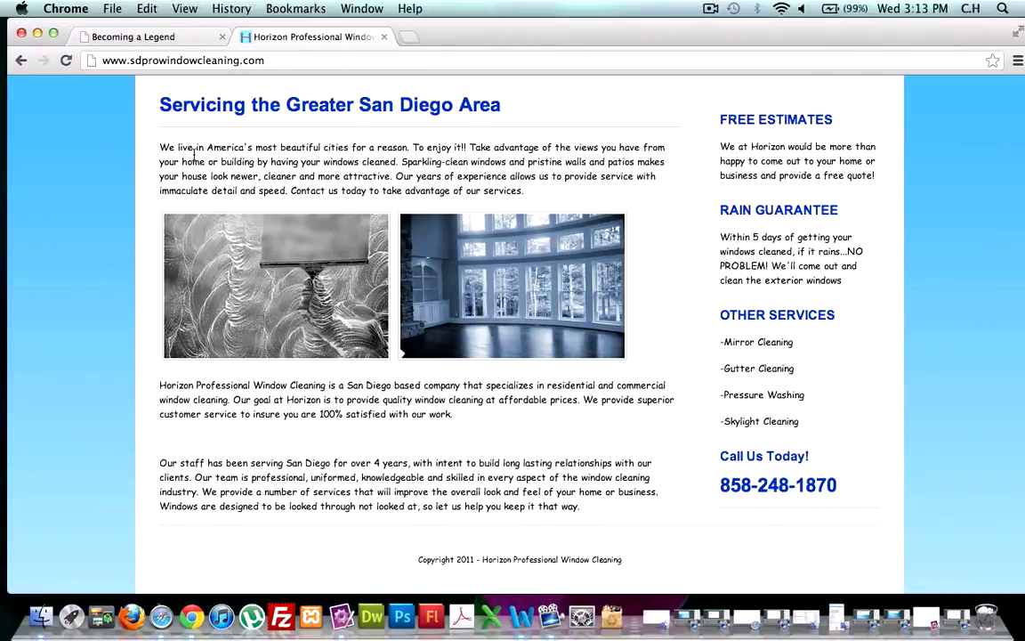
pyautogui.scroll(3)
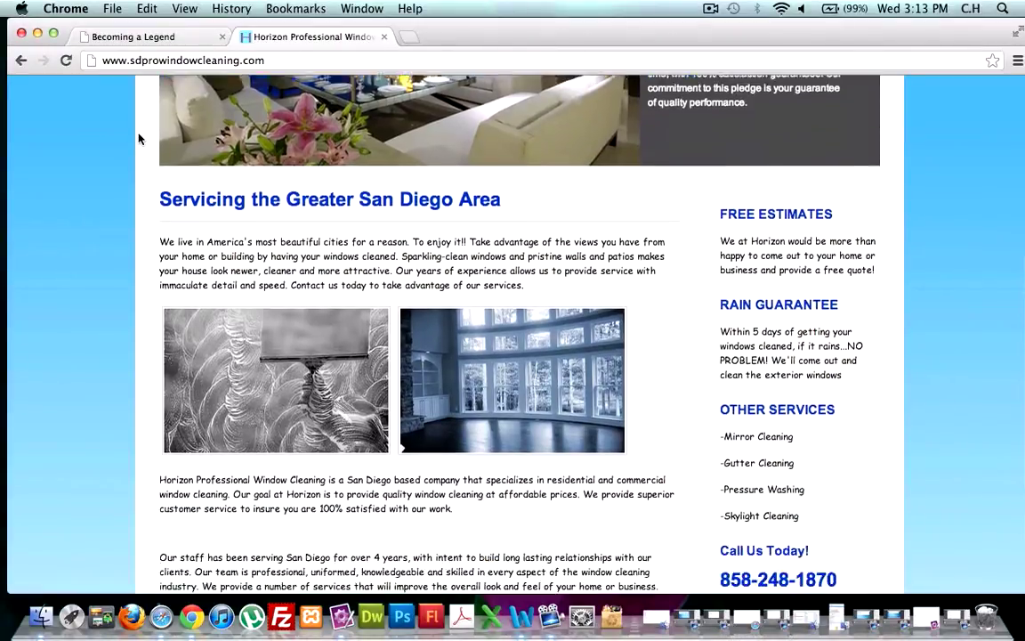
pyautogui.scroll(-3)
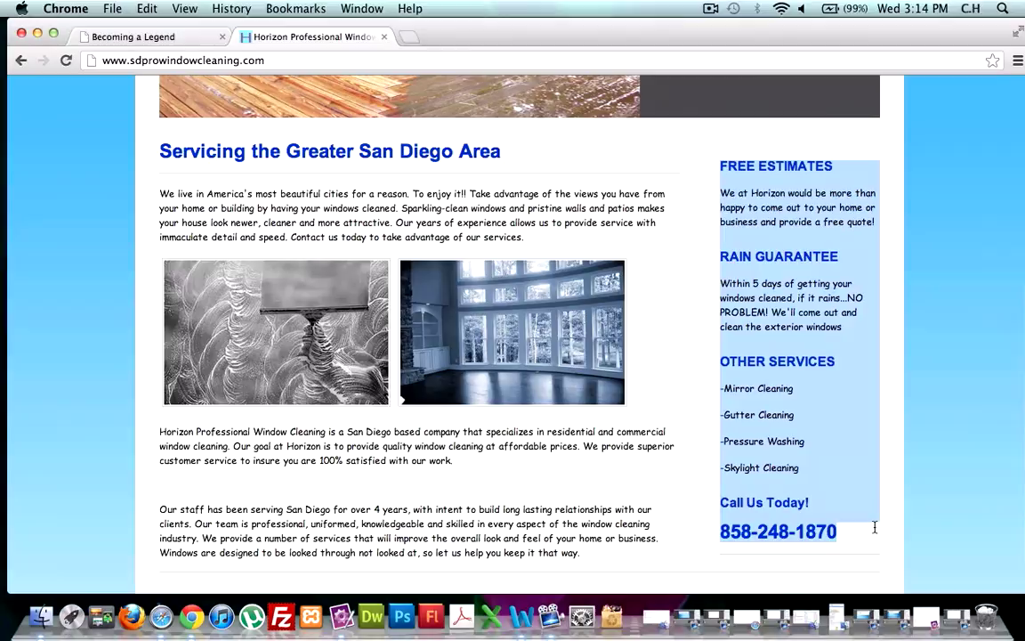
pyautogui.scroll(-3)
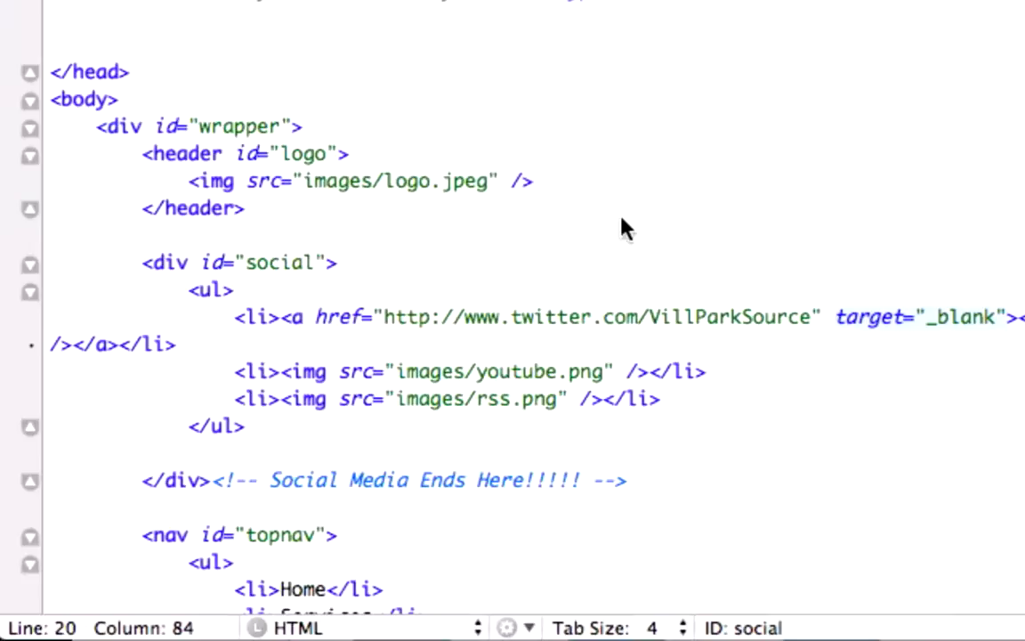
# Add a <section> opening tag, blank lines and the closing </section> below </nav>
pyautogui.scroll(-3)
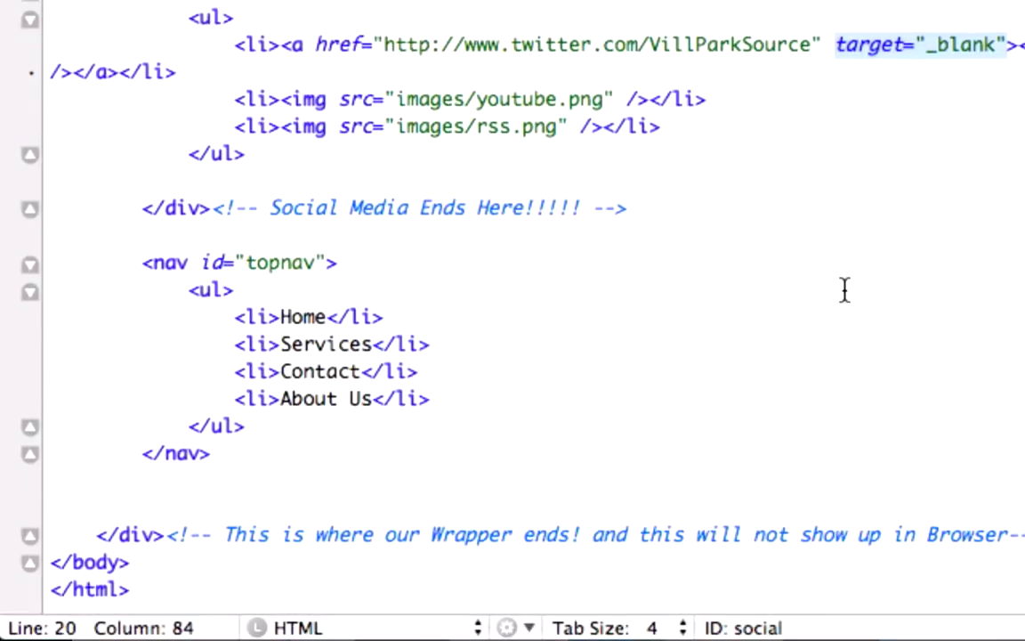
pyautogui.moveTo(258, 449)
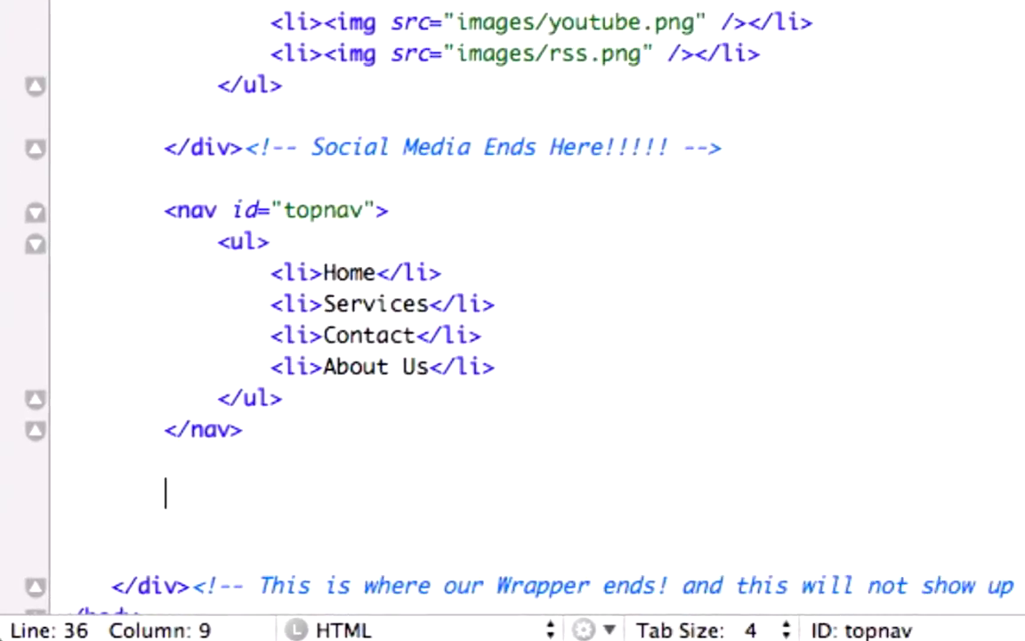
pyautogui.write('<sect>')
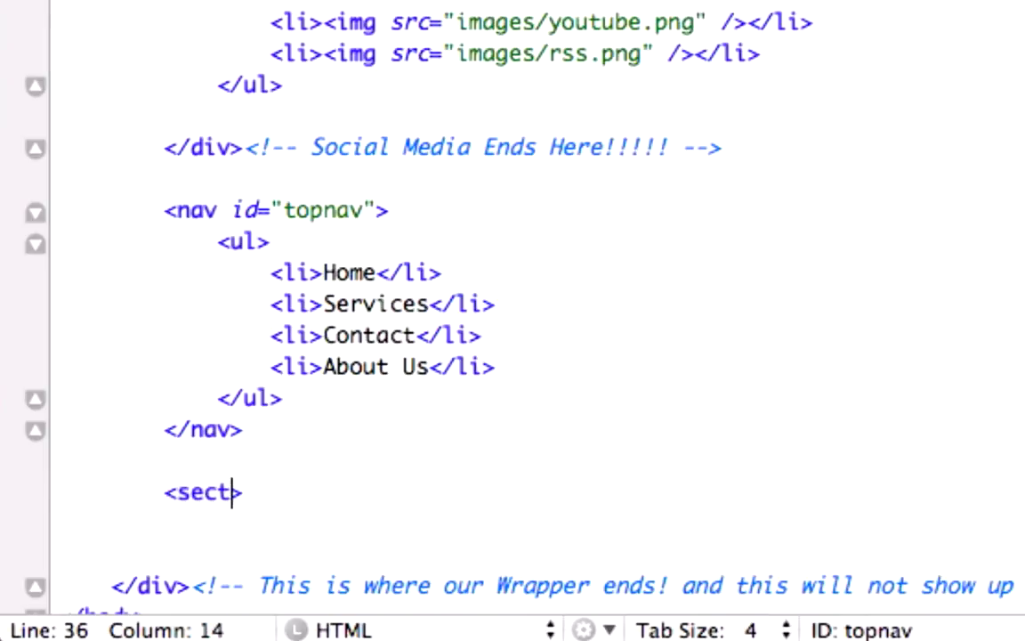
pyautogui.write('ion>')
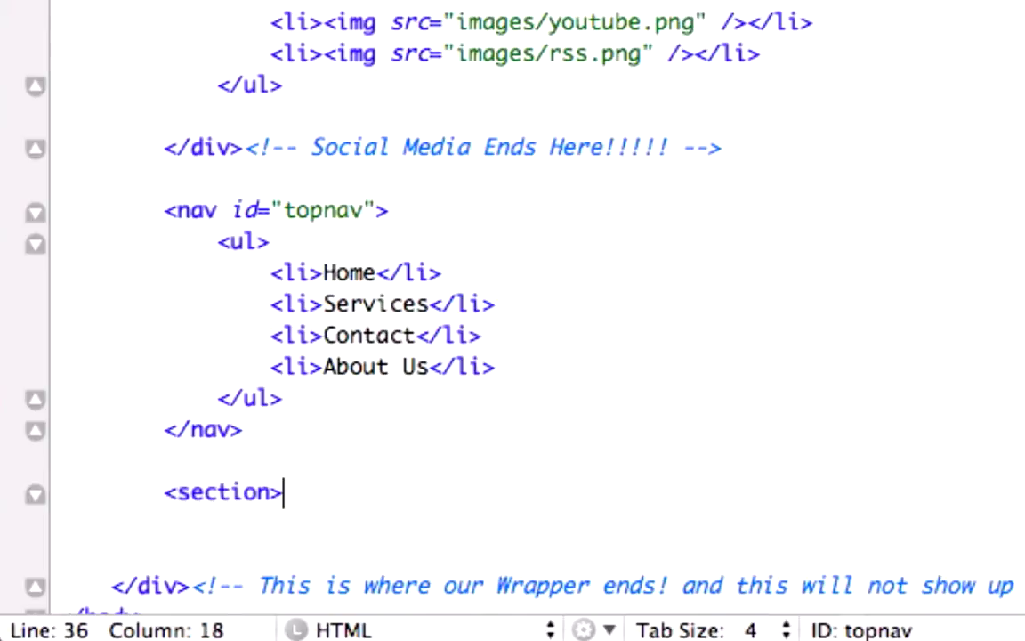
pyautogui.press('enter')
pyautogui.write('</section>')
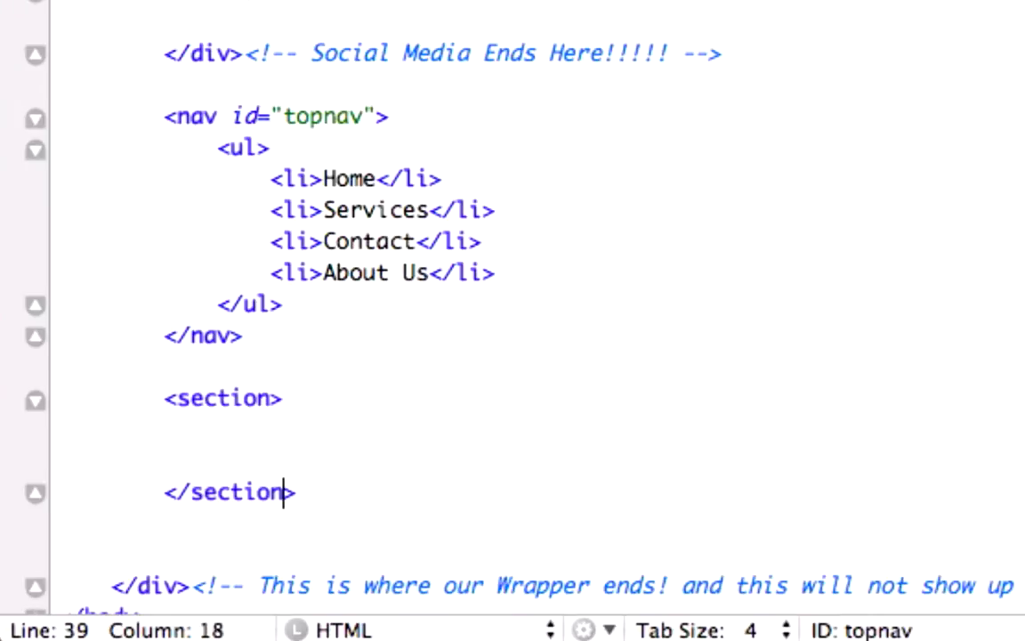
pyautogui.click(258, 398)
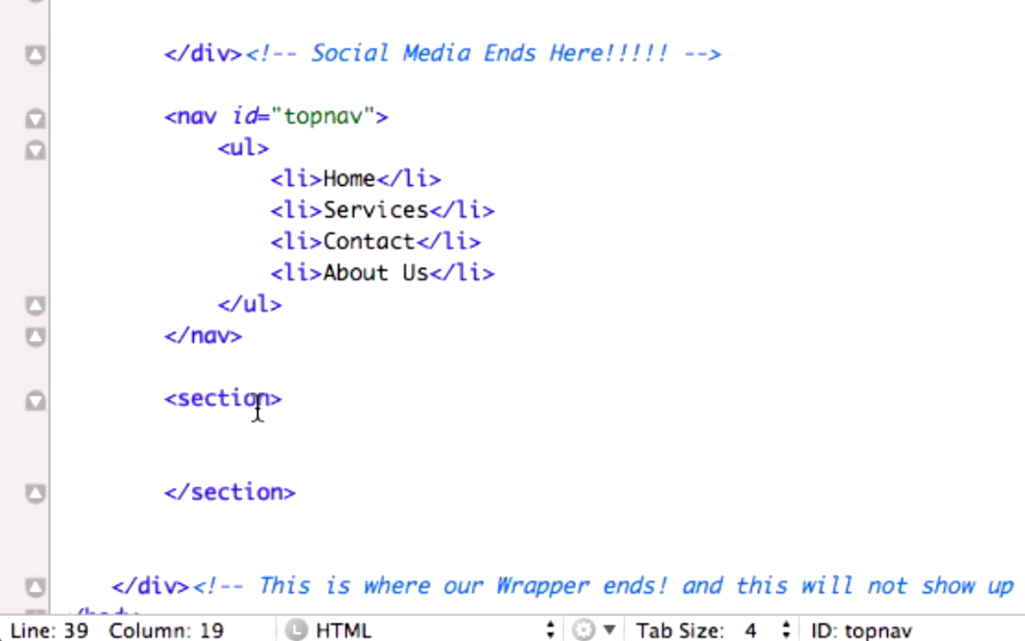
pyautogui.moveTo(212, 443)
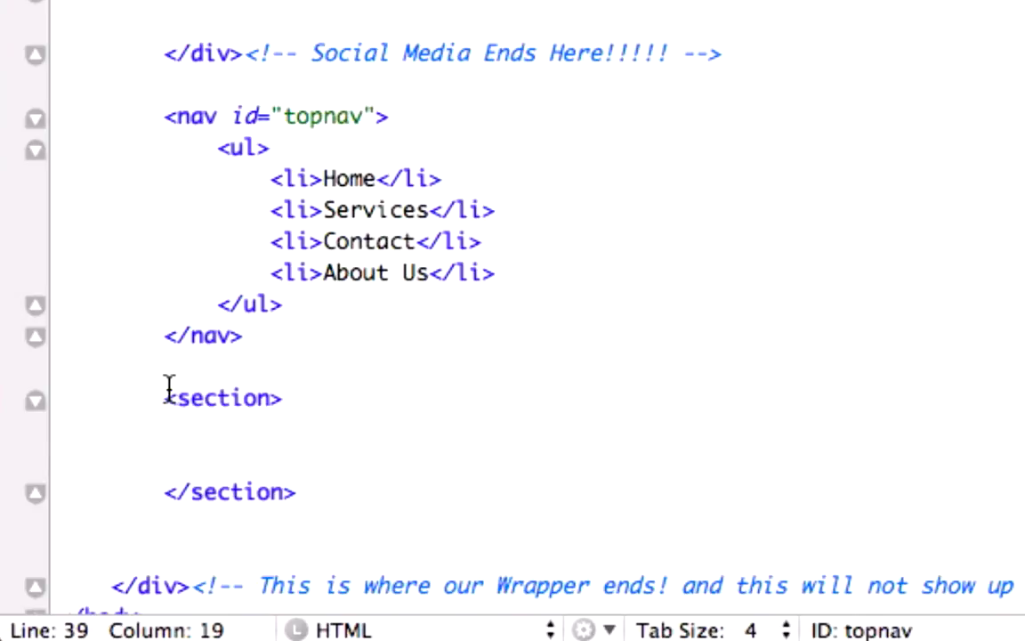
pyautogui.moveTo(319, 508)
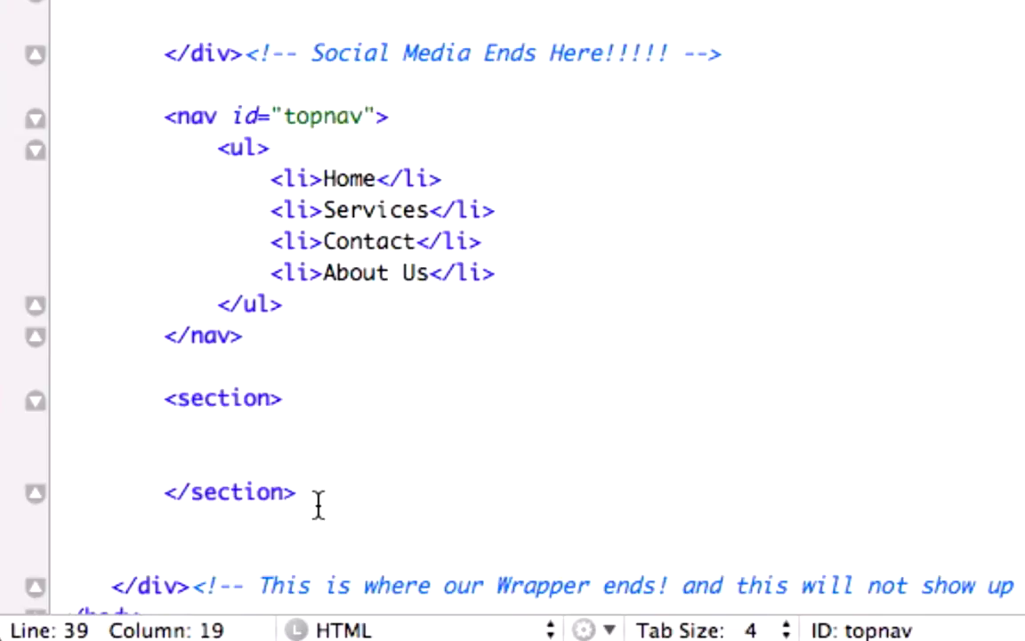
# Add an empty <aside></aside> tag pair on a new line below the section
pyautogui.press('Return')
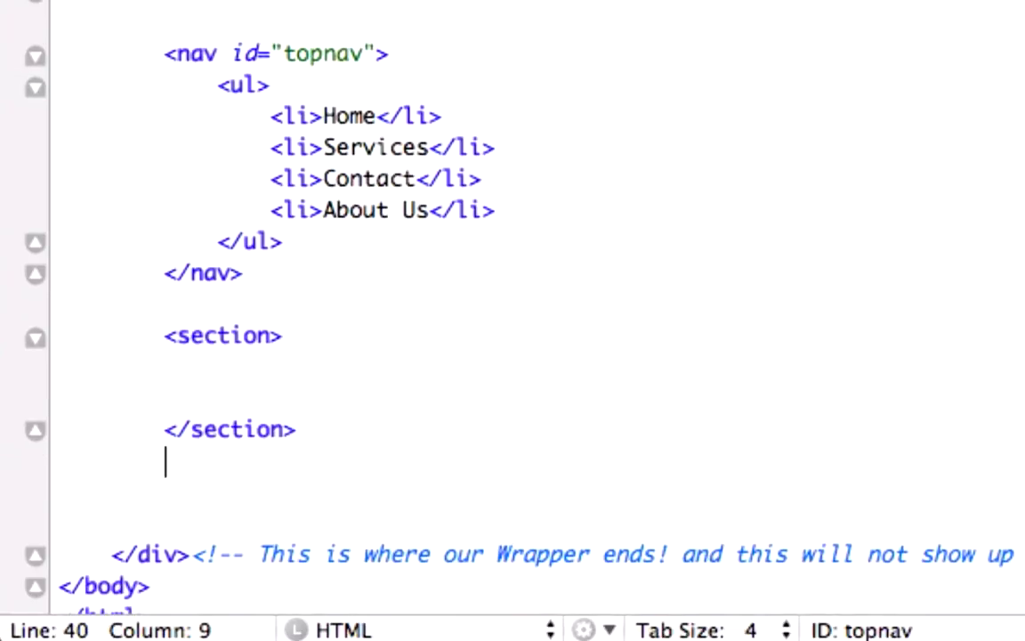
pyautogui.write('<>')
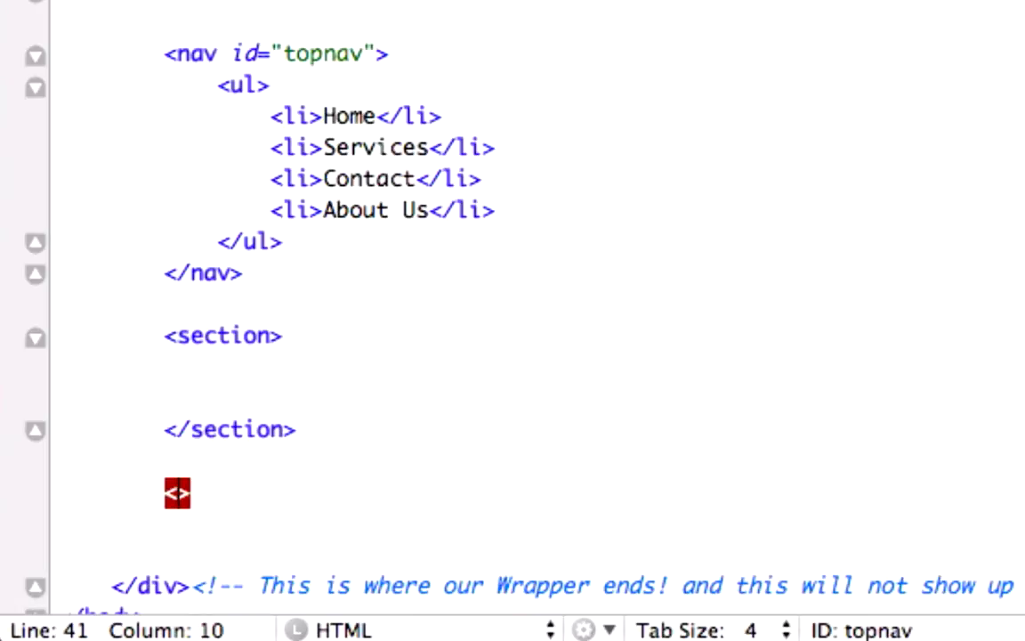
pyautogui.write('asid')
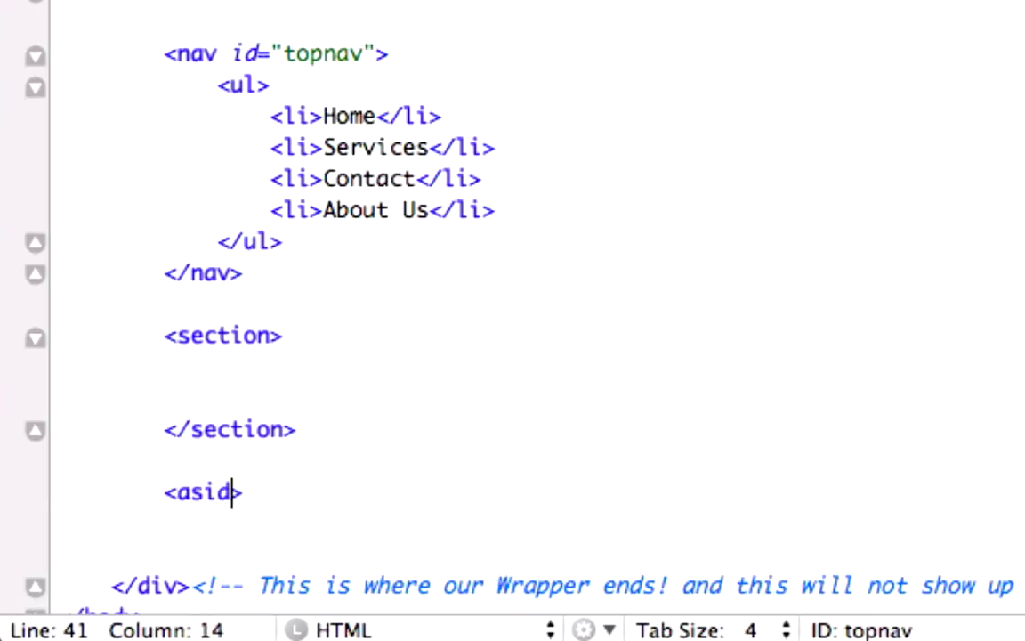
pyautogui.write('e>')
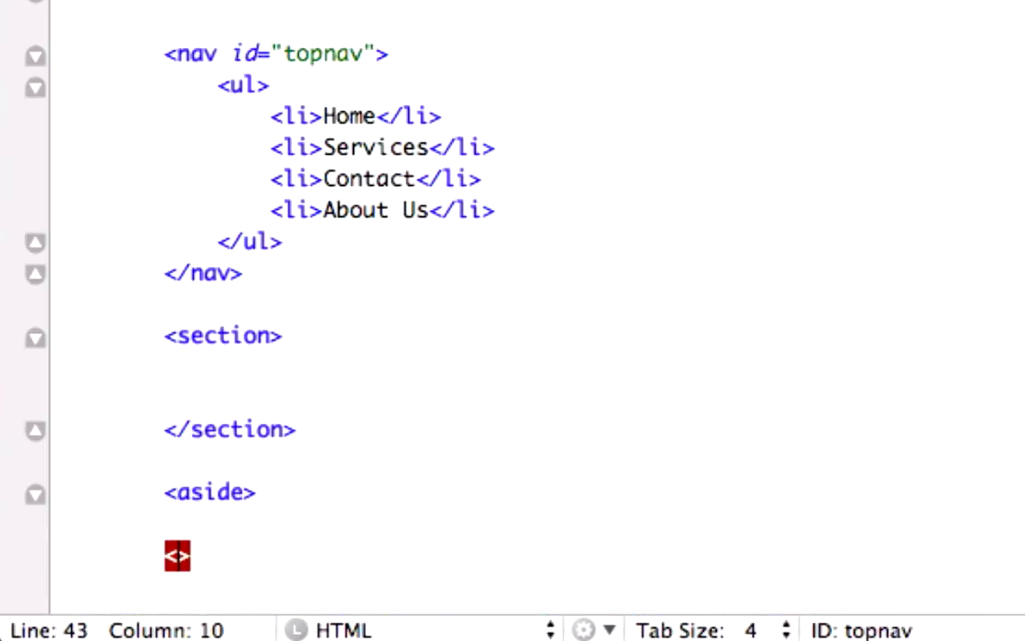
pyautogui.write('</aside>')
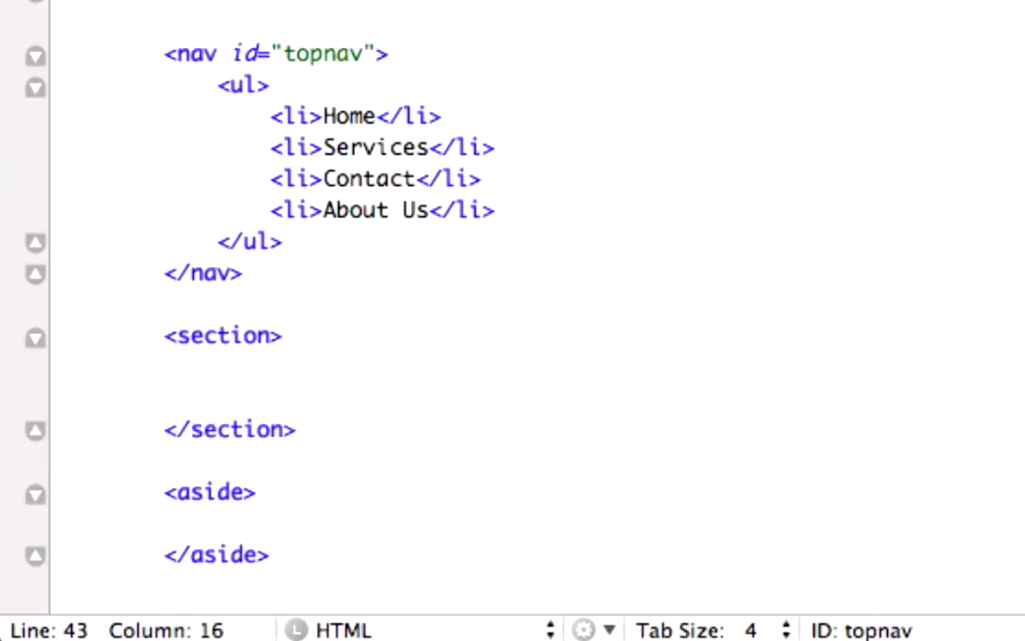
# Add an empty <footer></footer> tag pair below the aside
pyautogui.click(270, 554)
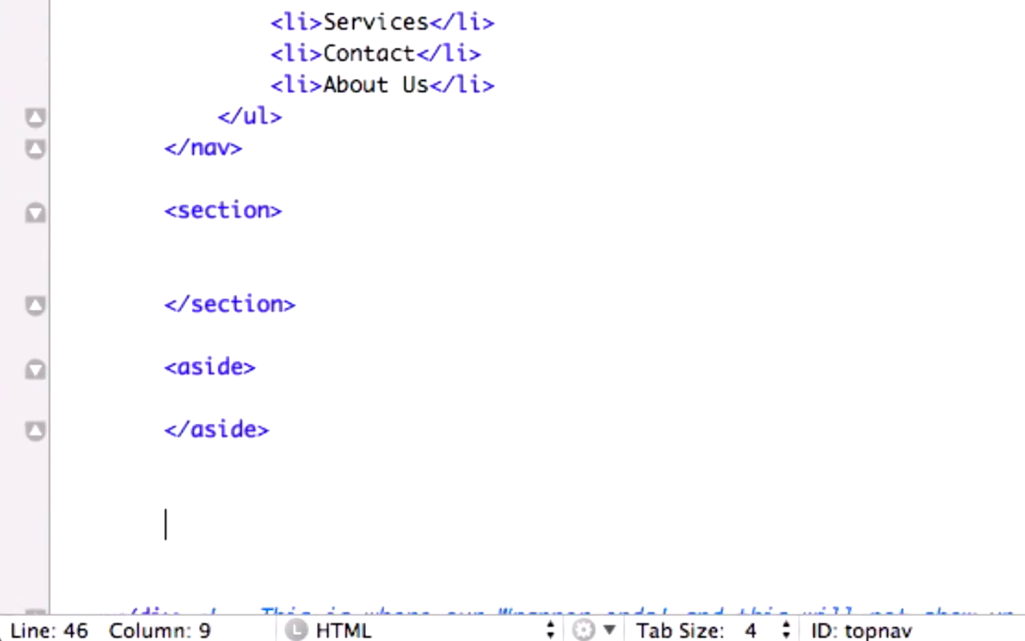
pyautogui.write('<foot>')
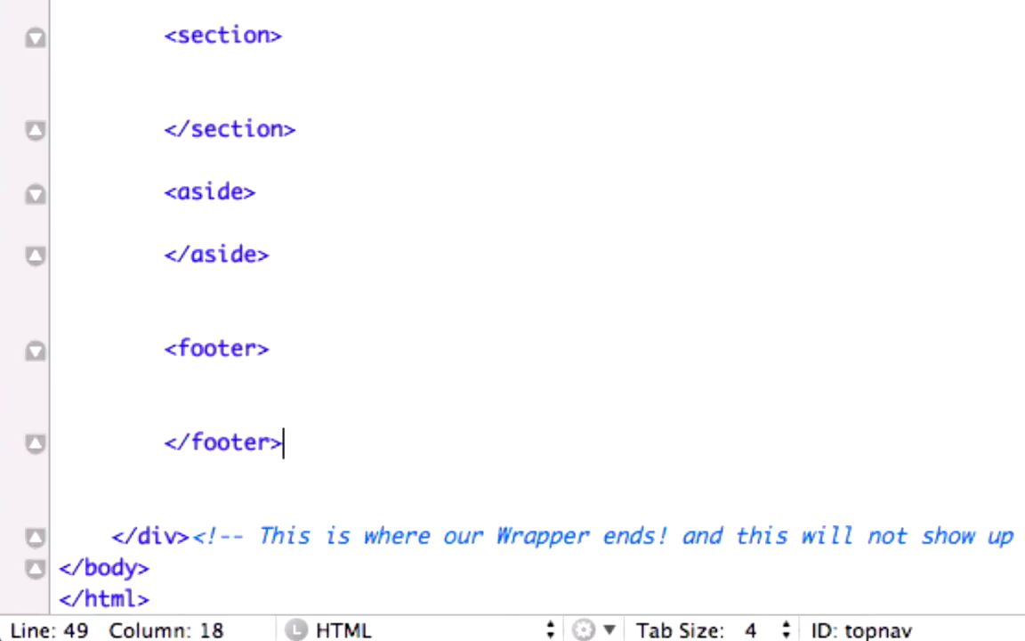
pyautogui.scroll(-3)
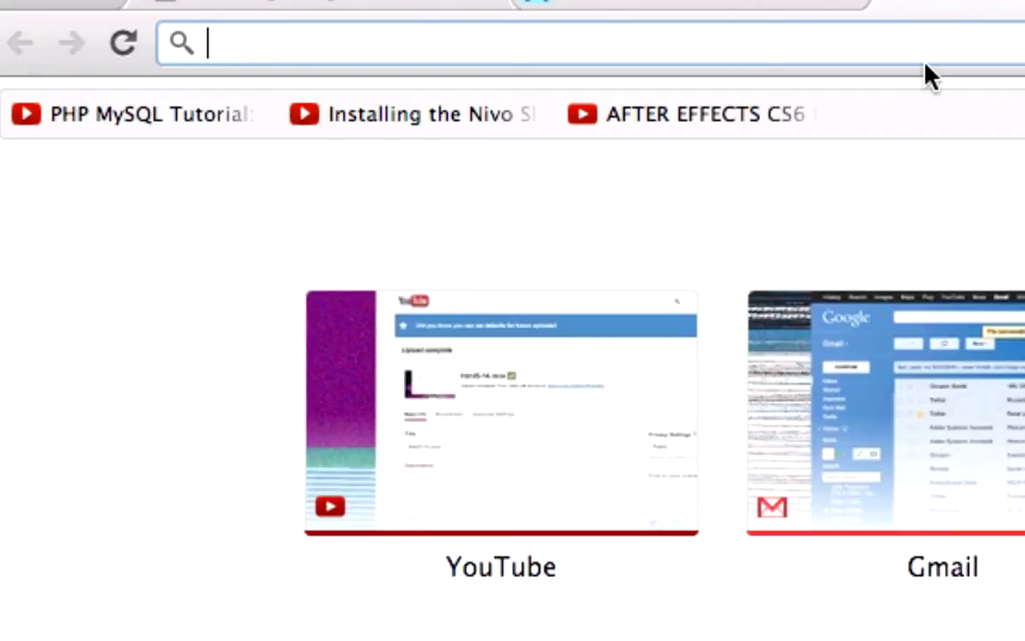
# Search Google for 'html 5 tags' and browse the W3Schools alphabetical tag reference
pyautogui.write('html 5 tags')
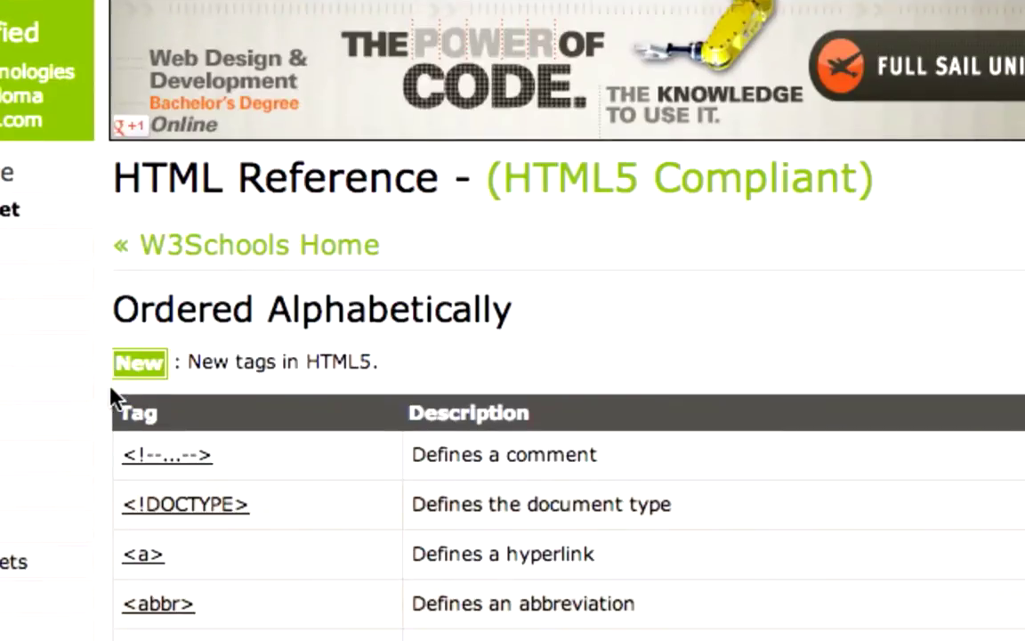
pyautogui.scroll(-3)
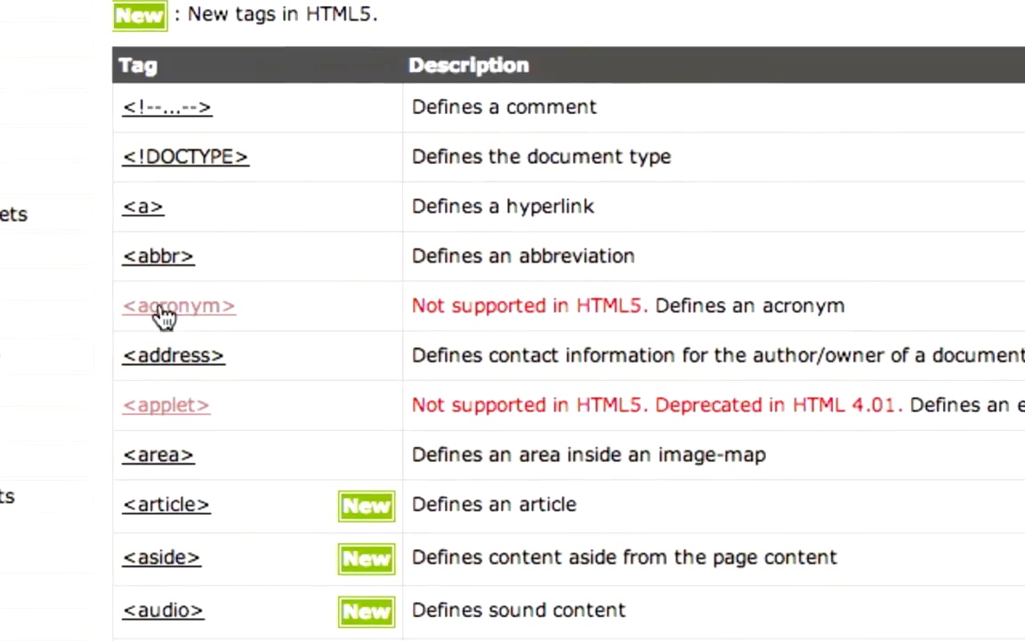
pyautogui.scroll(-3)
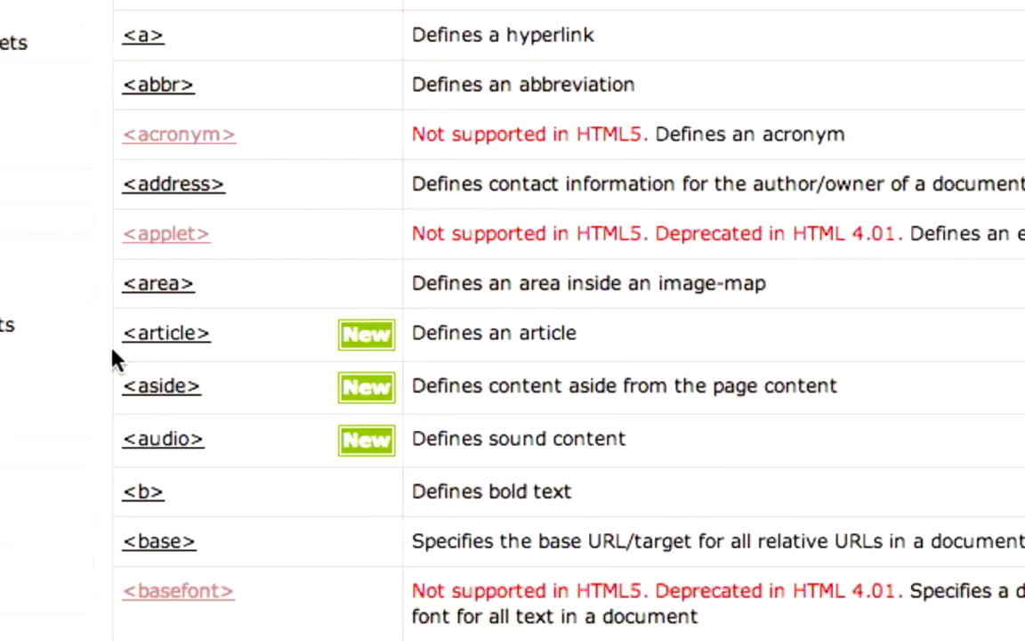
pyautogui.scroll(-3)
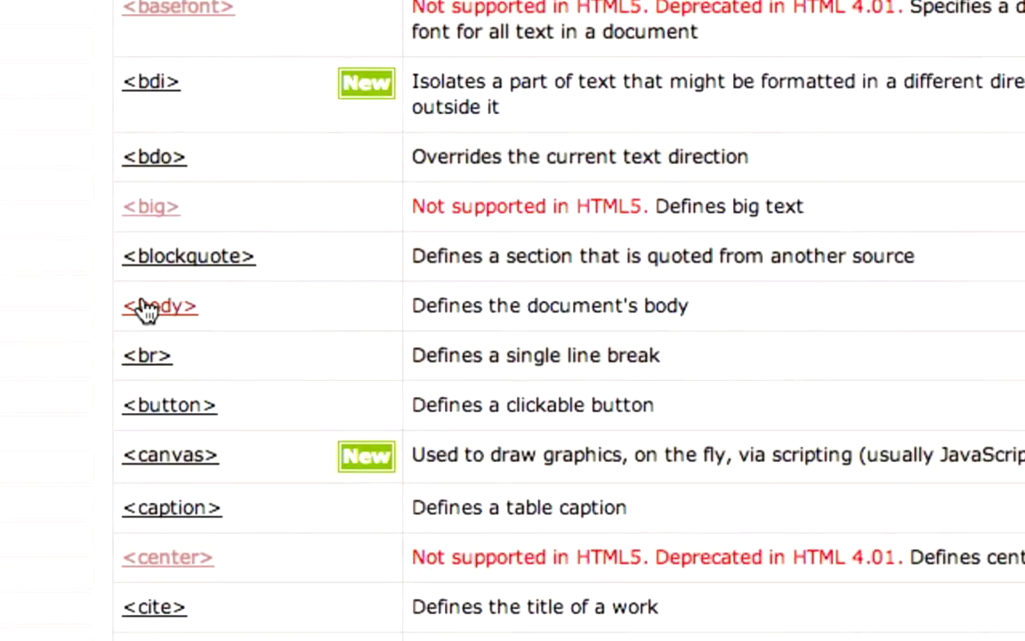
pyautogui.moveTo(139, 310)
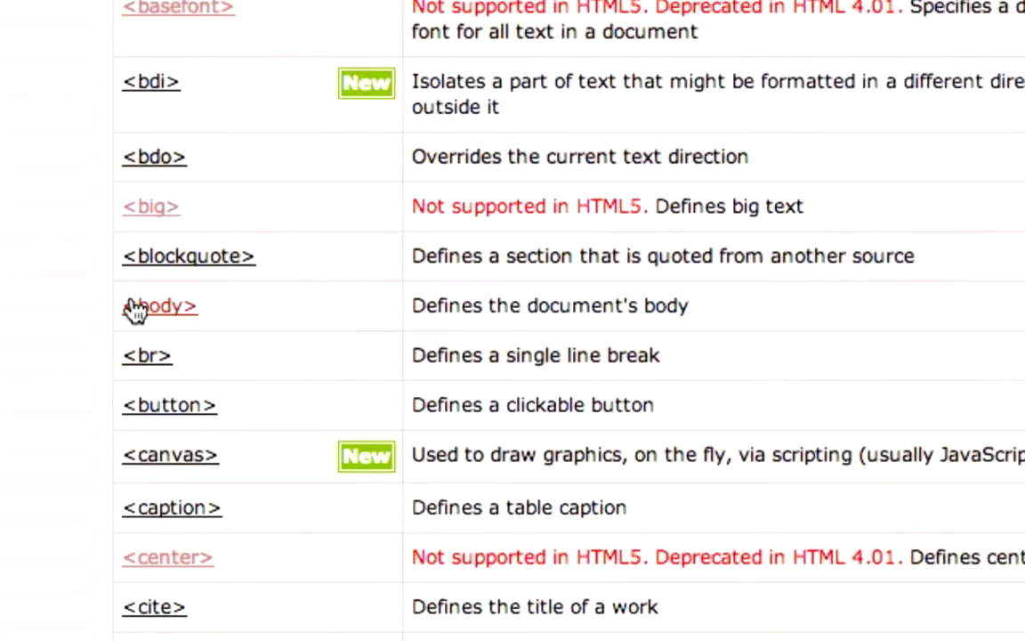
pyautogui.moveTo(109, 309)
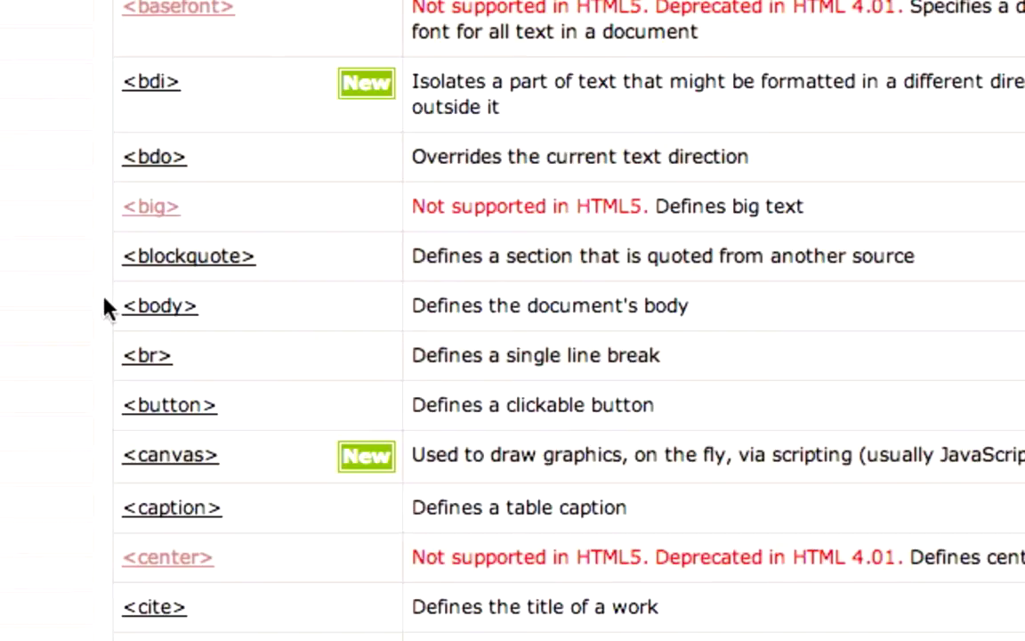
pyautogui.scroll(-3)
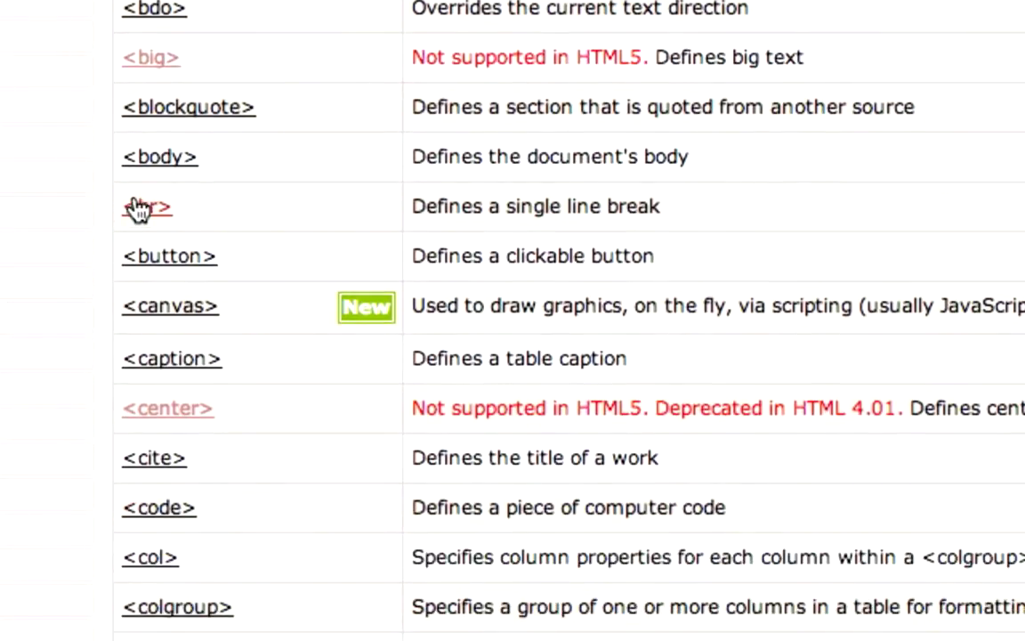
pyautogui.scroll(-3)
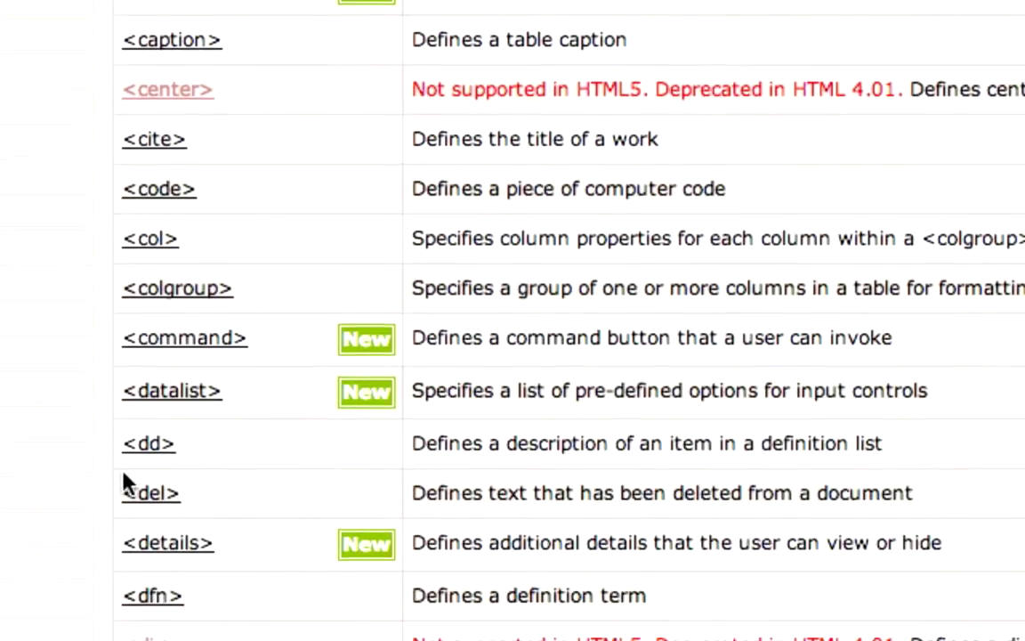
pyautogui.scroll(-3)
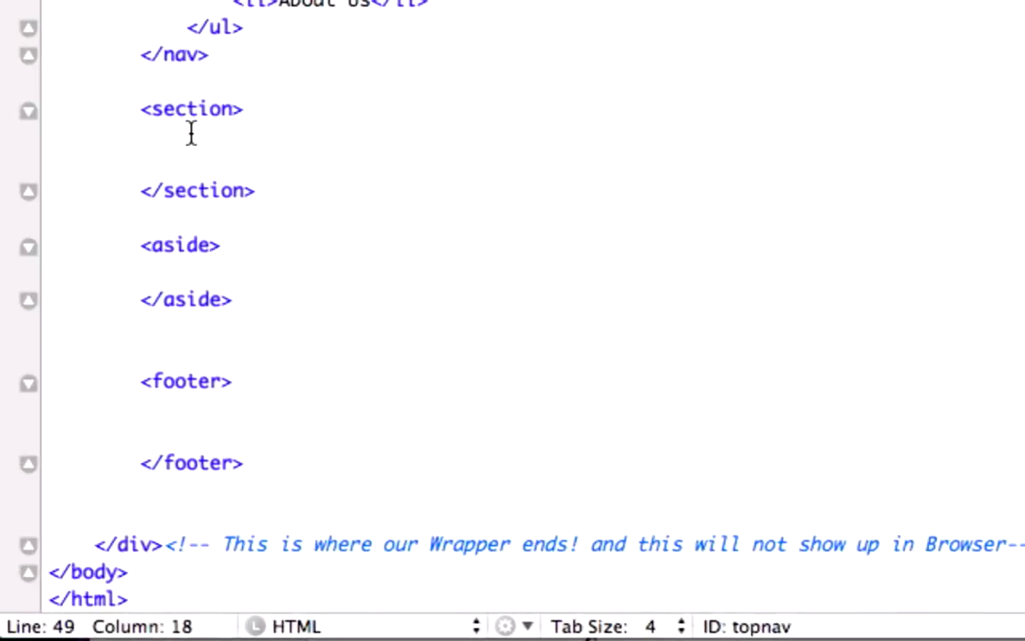
pyautogui.click(203, 257)
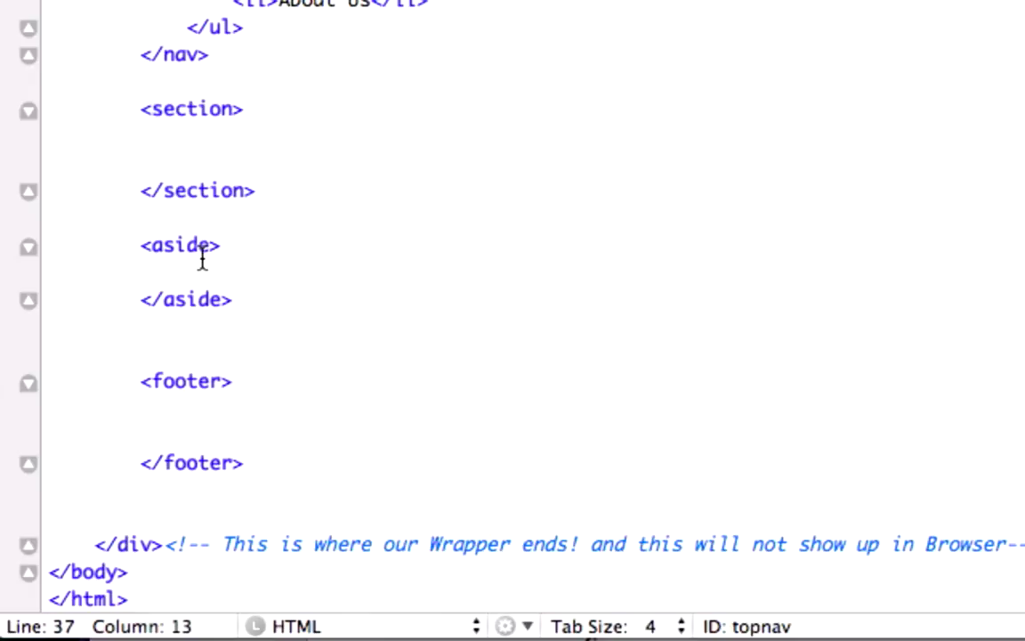
pyautogui.moveTo(223, 408)
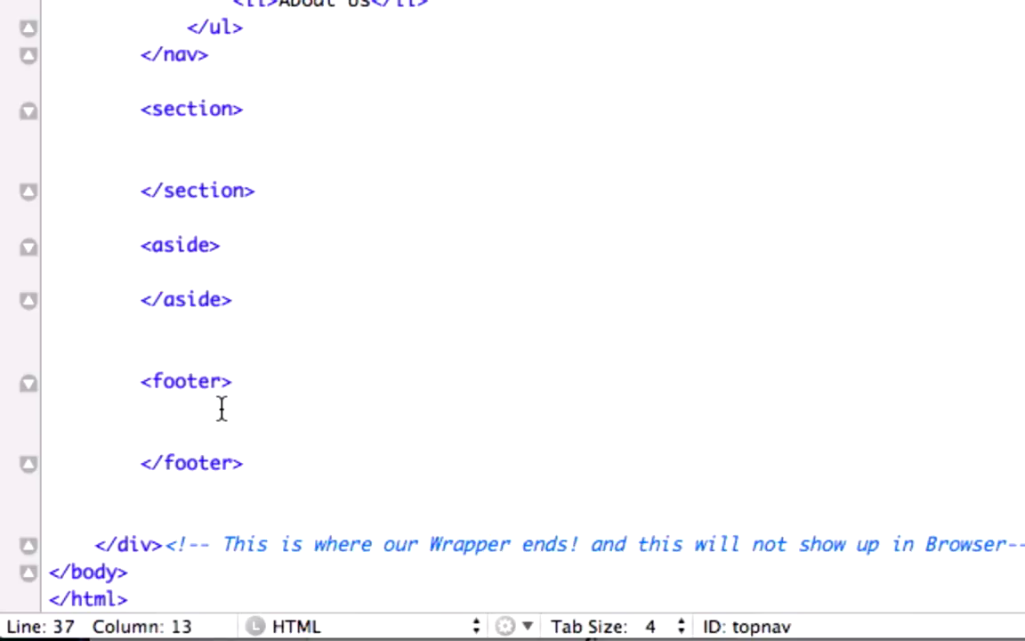
pyautogui.moveTo(152, 228)
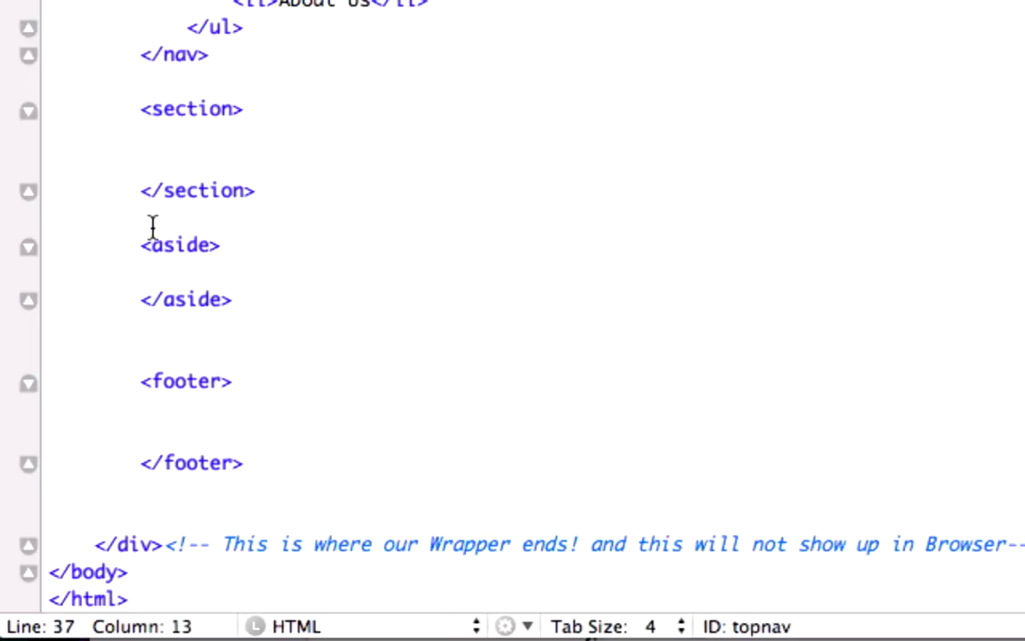
pyautogui.moveTo(187, 125)
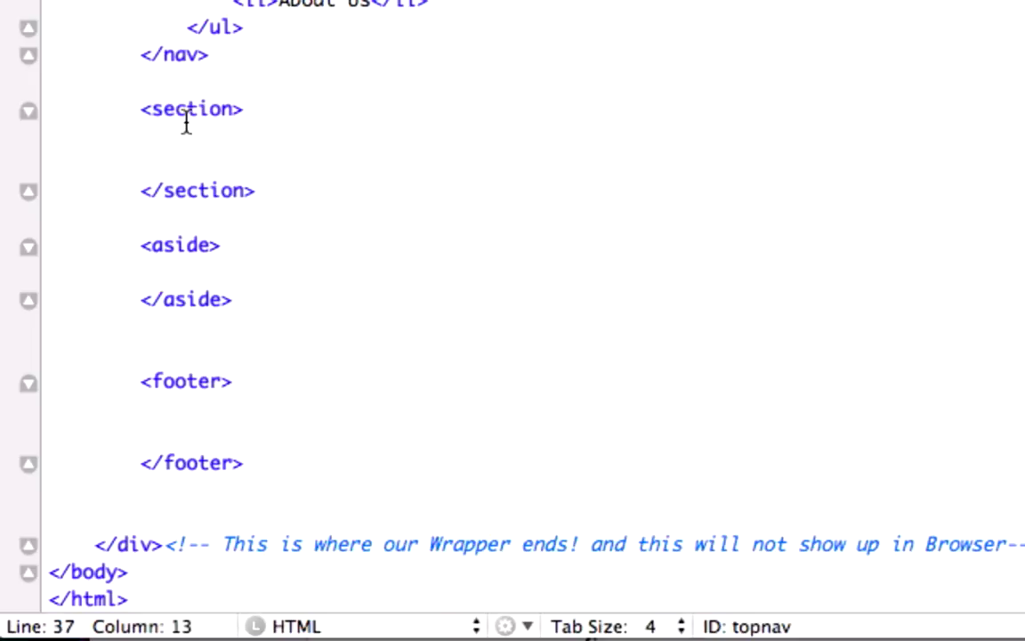
pyautogui.moveTo(203, 306)
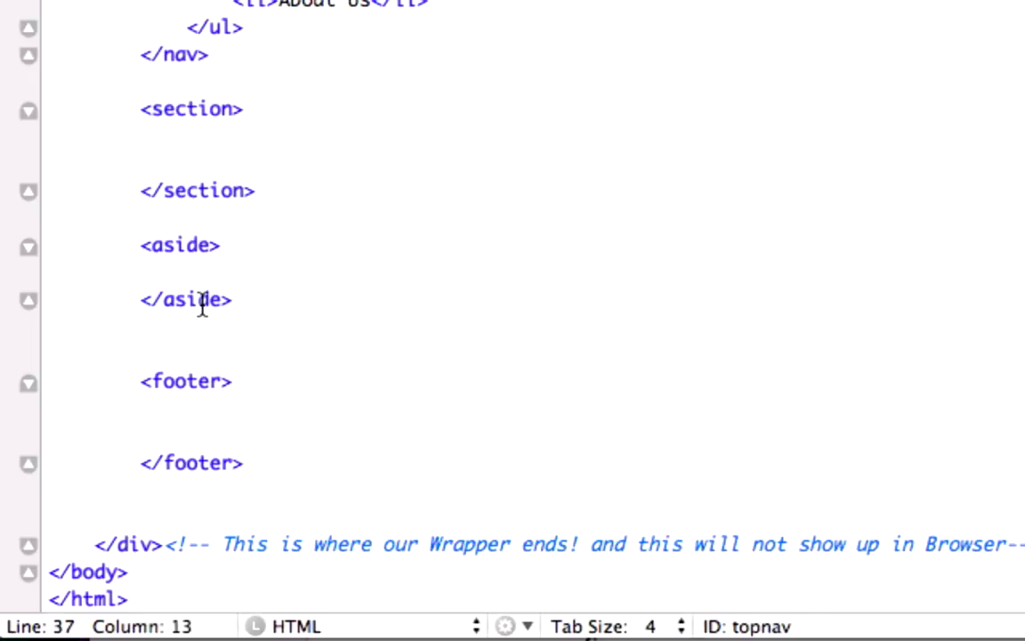